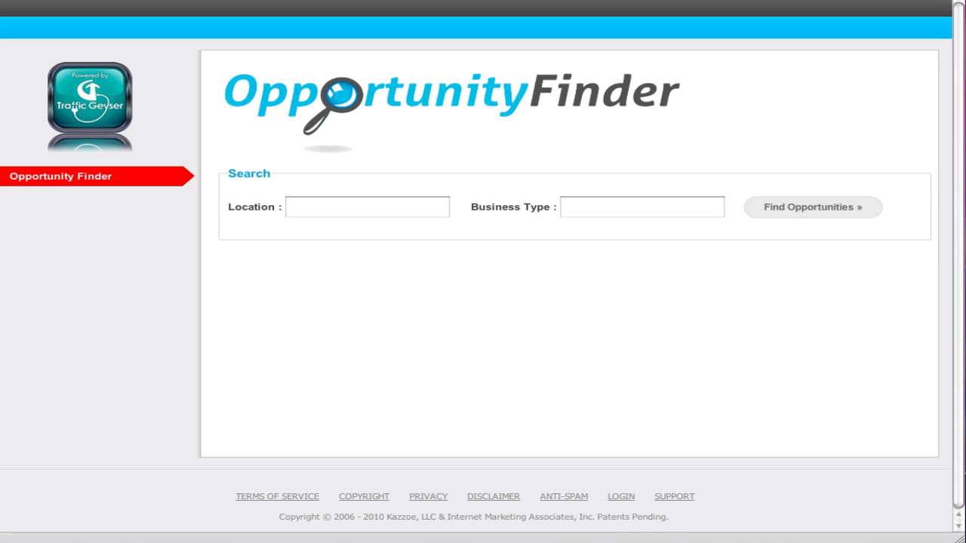
{"action": "mouse_move", "coordinate": [926, 426]}
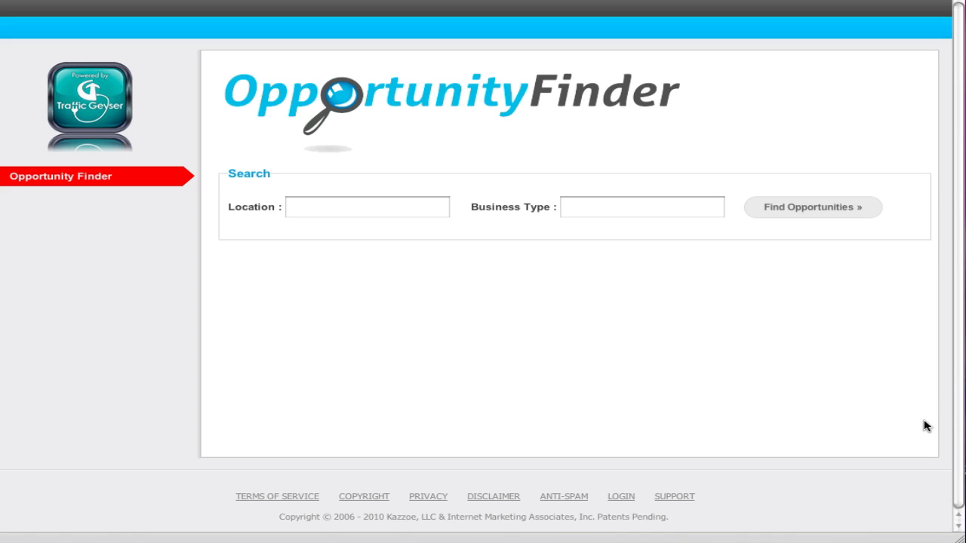
{"action": "mouse_move", "coordinate": [826, 448]}
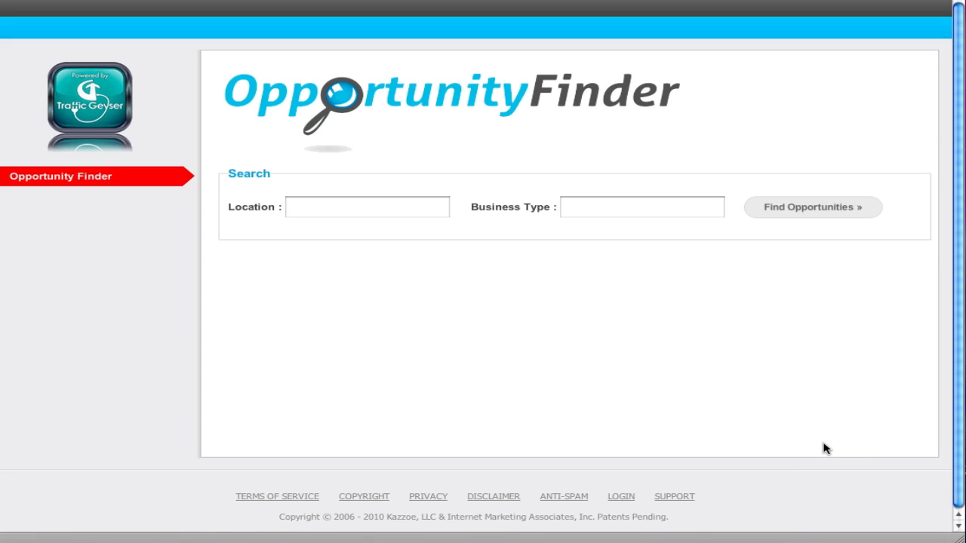
Step: Enter San Diego as the search location and Plumber as the business type
{"action": "left_click", "coordinate": [368, 207]}
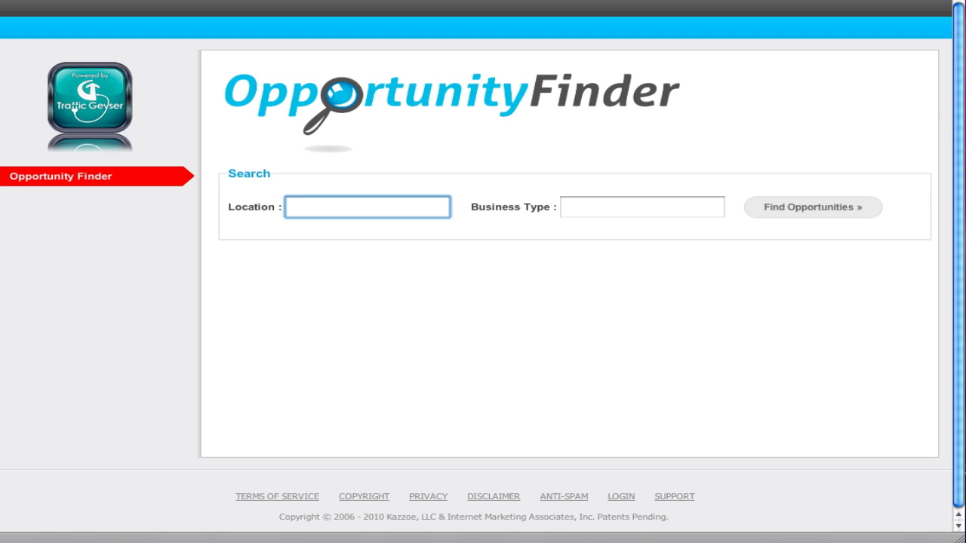
{"action": "type", "text": "san"}
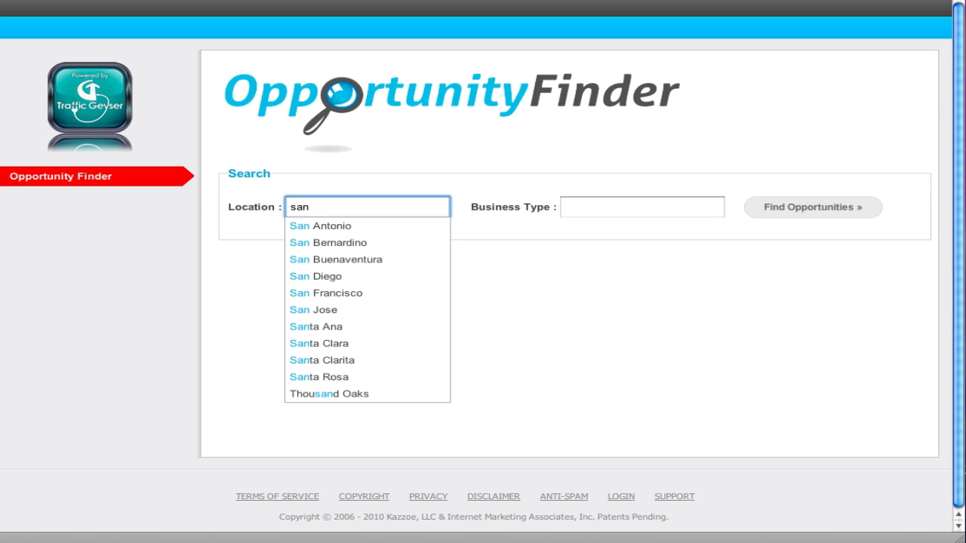
{"action": "type", "text": "d"}
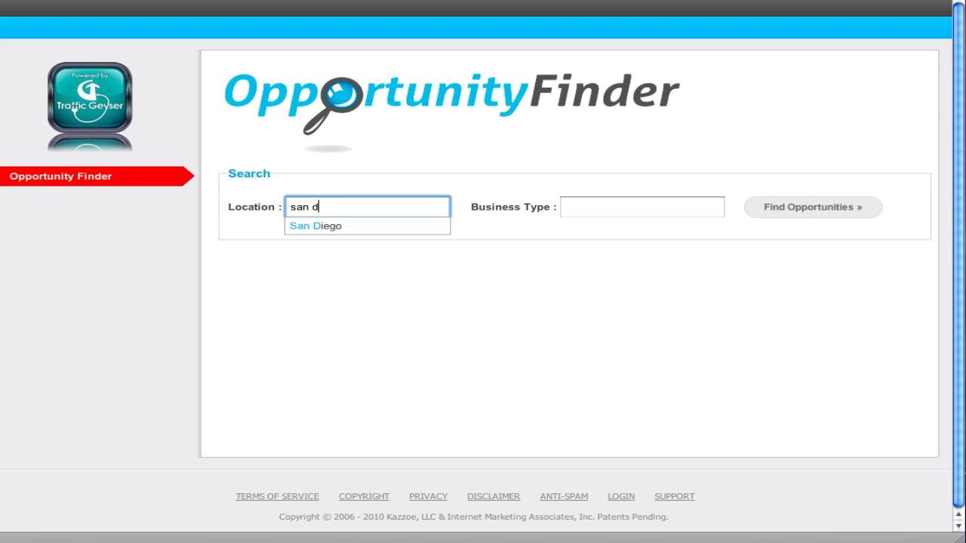
{"action": "left_click", "coordinate": [317, 225]}
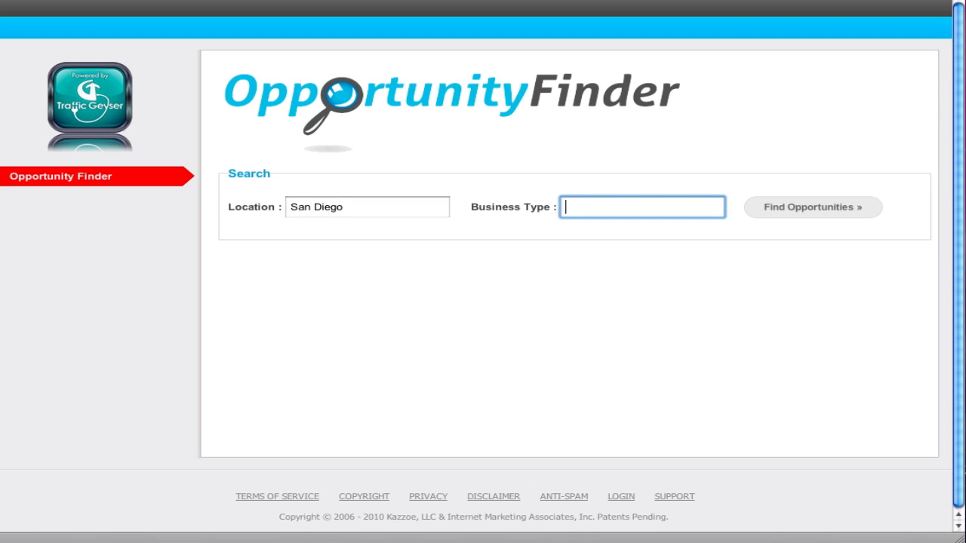
{"action": "type", "text": "plum"}
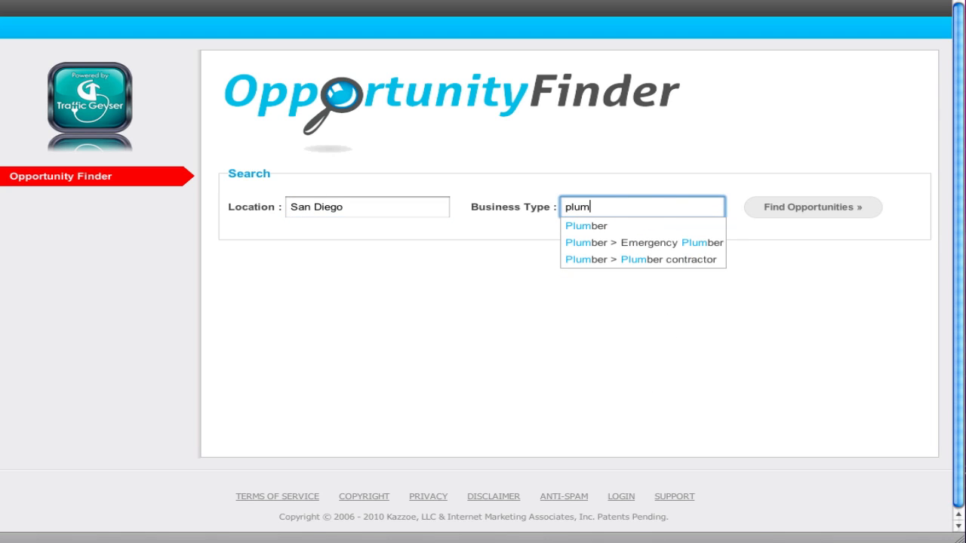
{"action": "left_click", "coordinate": [587, 225]}
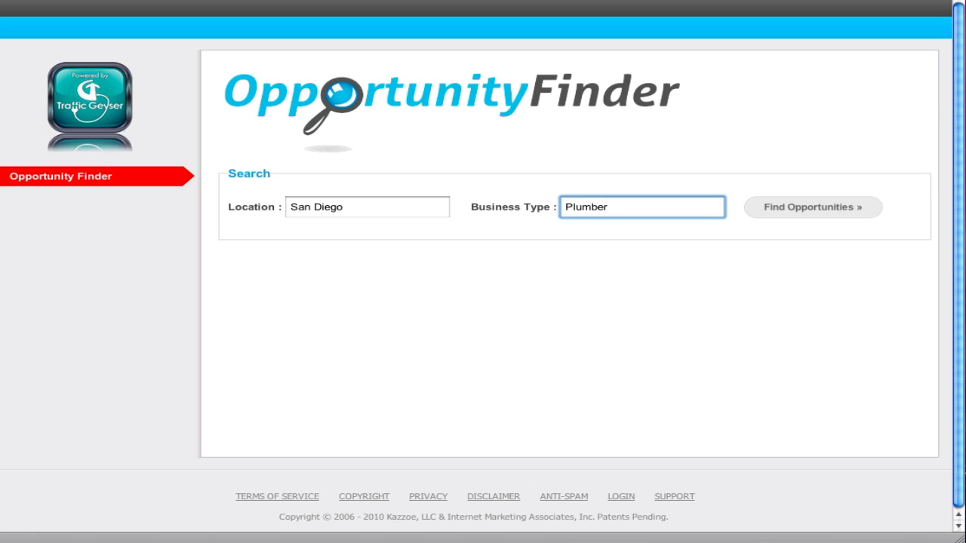
Step: Run the San Diego plumber search, showing 2,780,000 results and a $5.992 CPC
{"action": "left_click", "coordinate": [812, 207]}
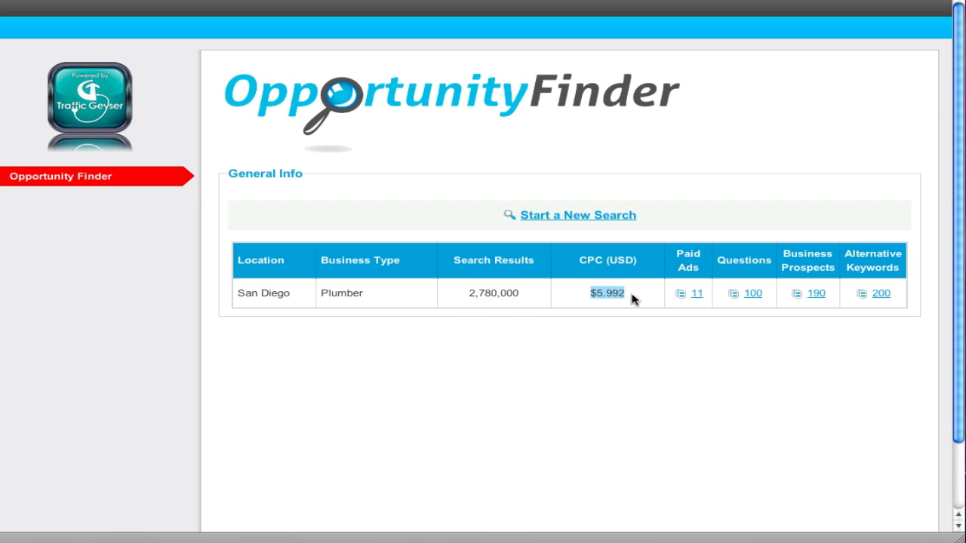
{"action": "mouse_move", "coordinate": [704, 296]}
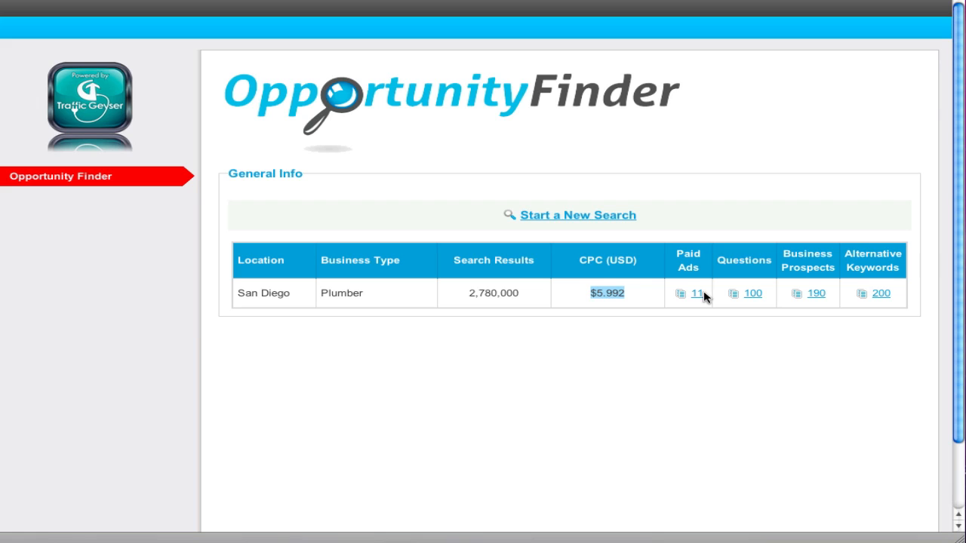
{"action": "mouse_move", "coordinate": [697, 292]}
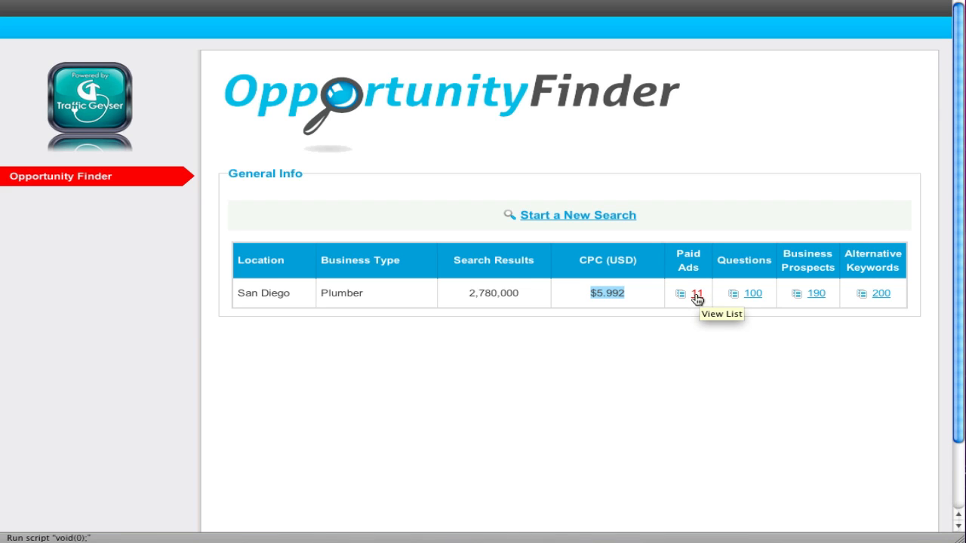
{"action": "mouse_move", "coordinate": [755, 295]}
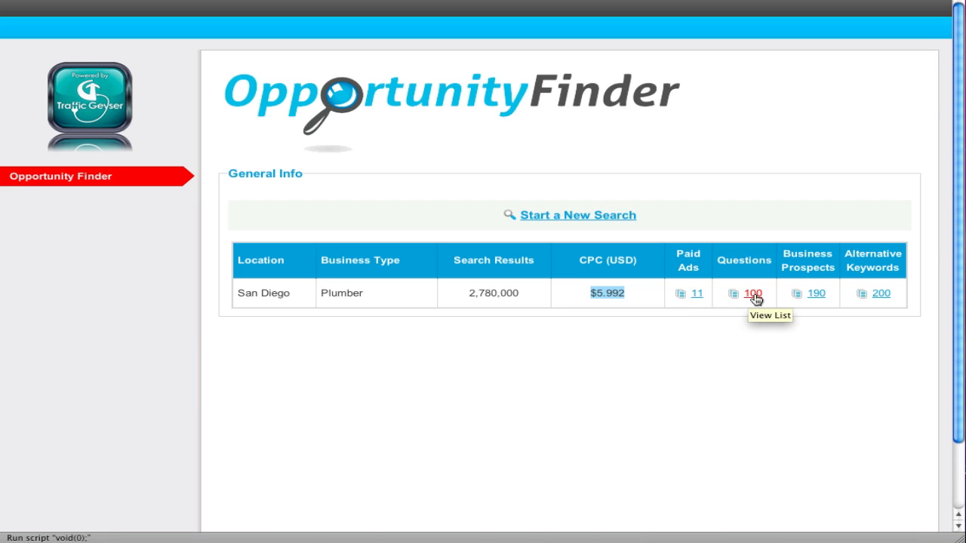
{"action": "mouse_move", "coordinate": [816, 298]}
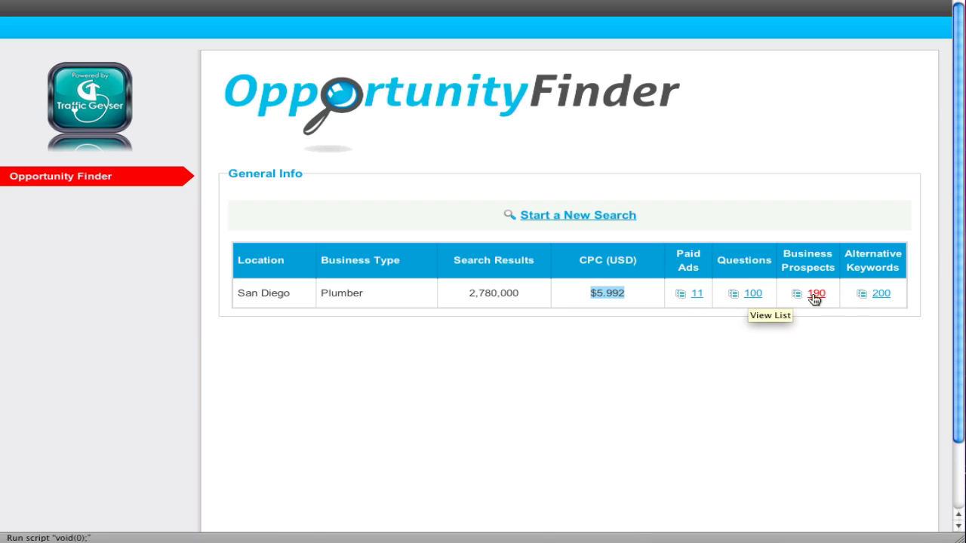
{"action": "mouse_move", "coordinate": [821, 300]}
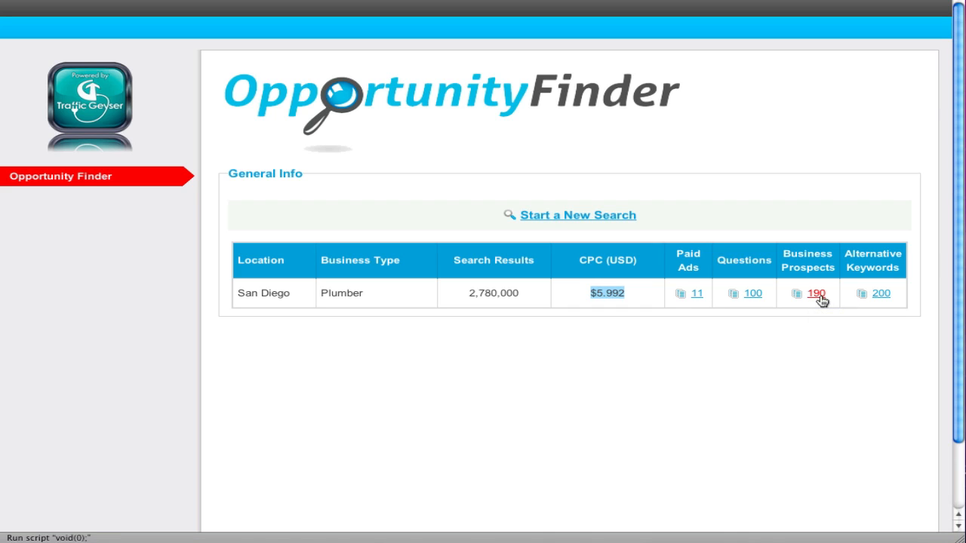
{"action": "mouse_move", "coordinate": [816, 294]}
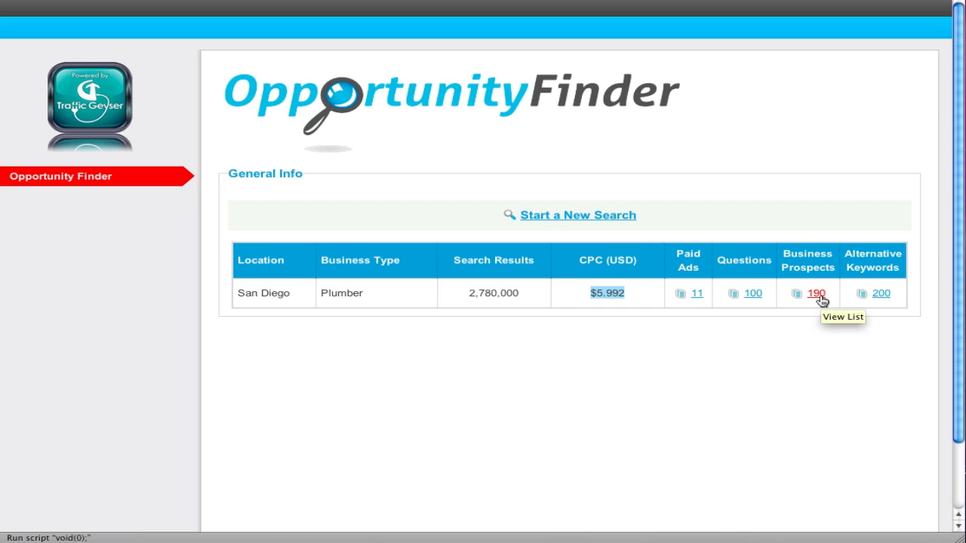
{"action": "mouse_move", "coordinate": [881, 293]}
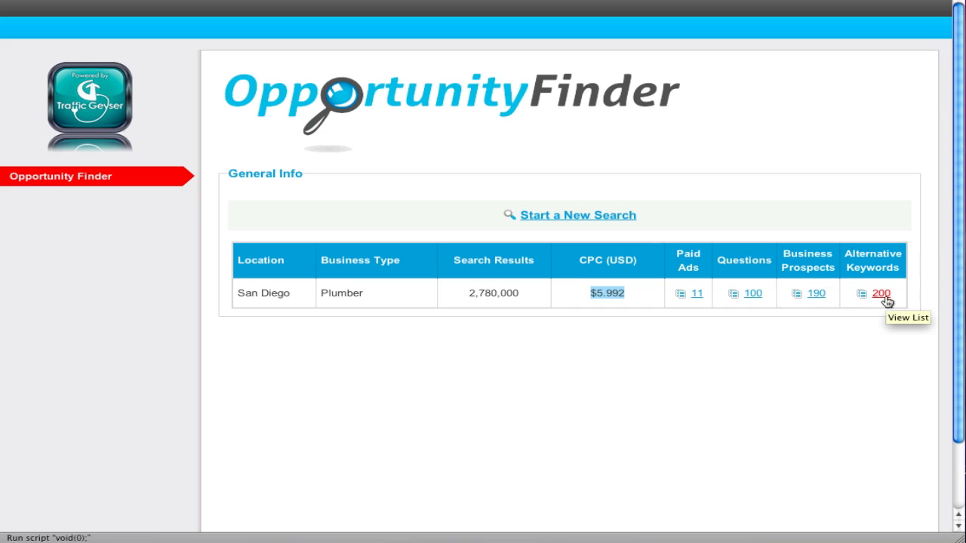
Step: Open and scroll the 11 paid ads, including Bill Howe Plumbing
{"action": "left_click", "coordinate": [681, 294]}
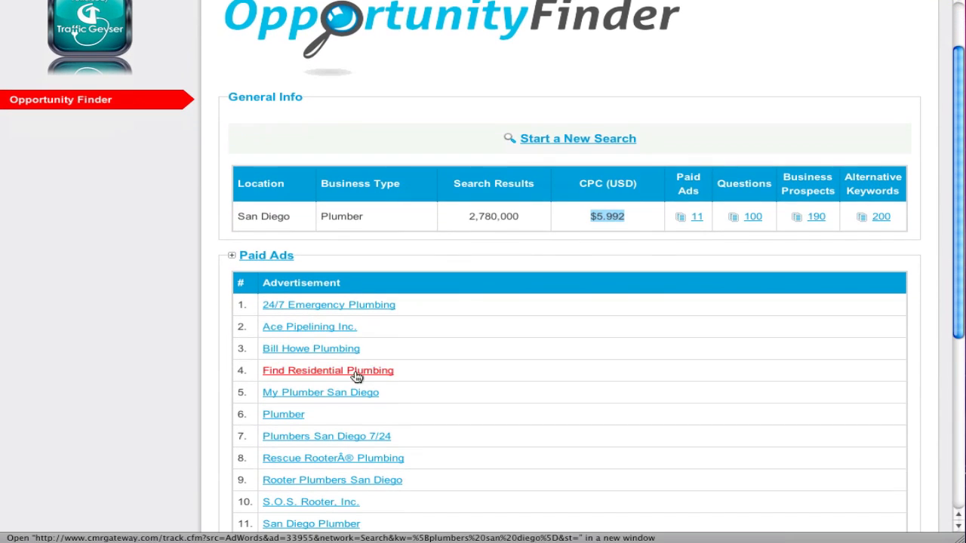
{"action": "scroll", "scroll_direction": "down", "scroll_amount": 3}
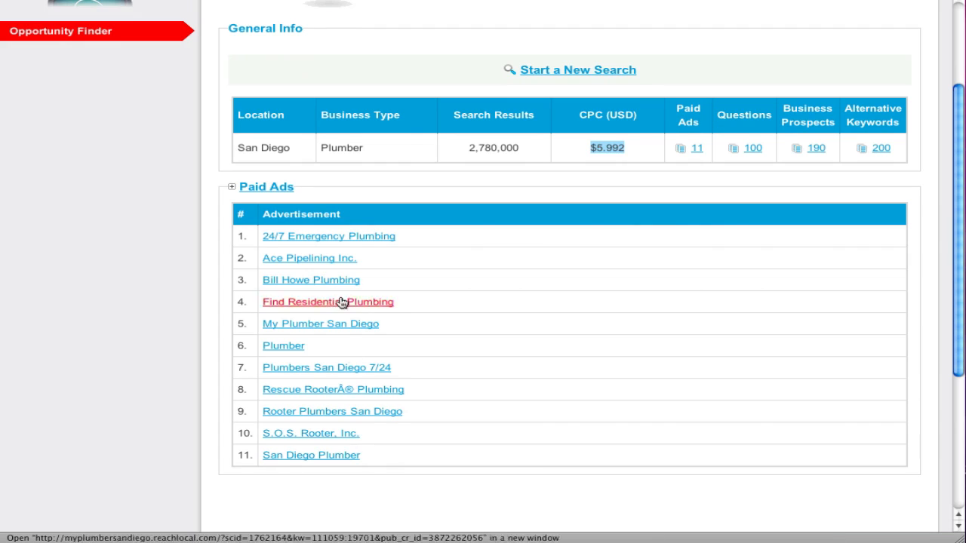
{"action": "mouse_move", "coordinate": [809, 175]}
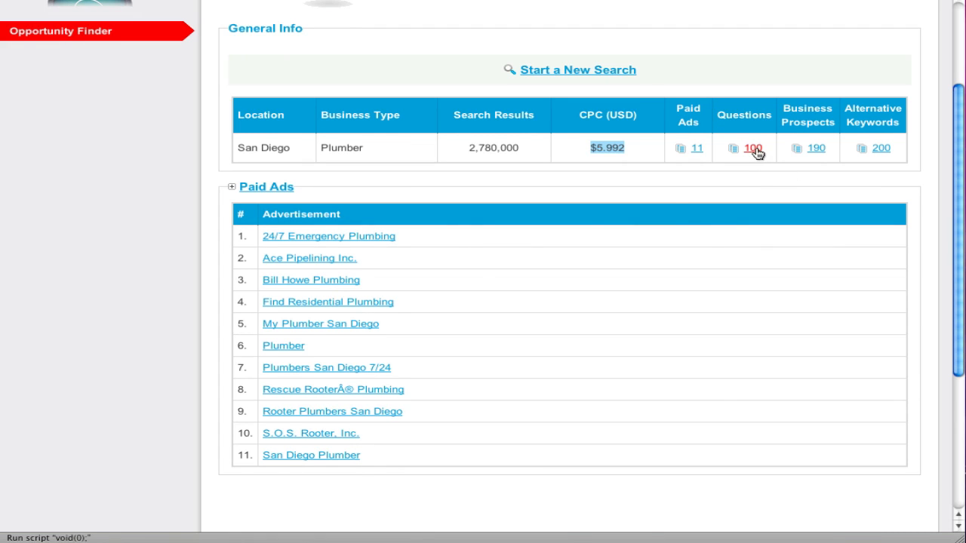
Step: Browse the 100 plumbing questions, then collapse the Questions section
{"action": "left_click", "coordinate": [753, 148]}
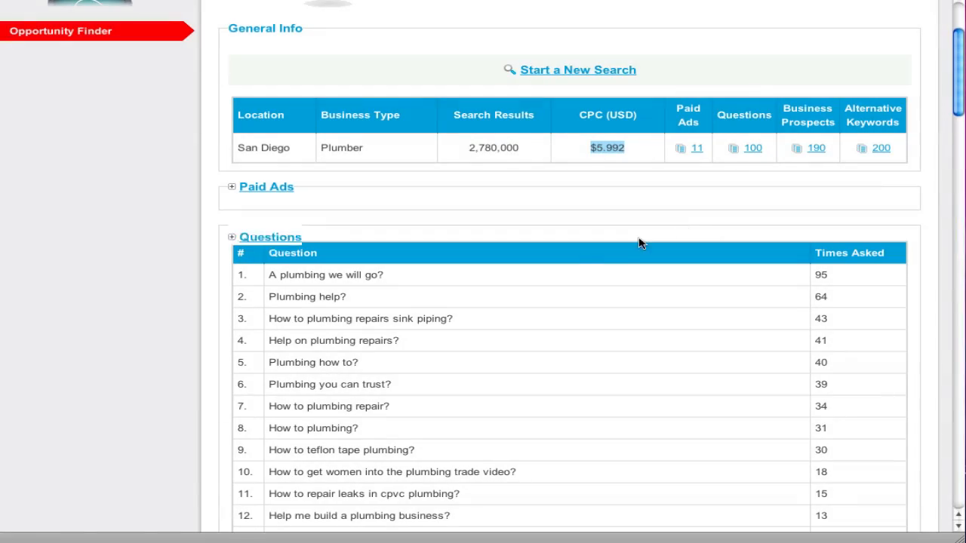
{"action": "scroll", "scroll_direction": "down", "scroll_amount": 3}
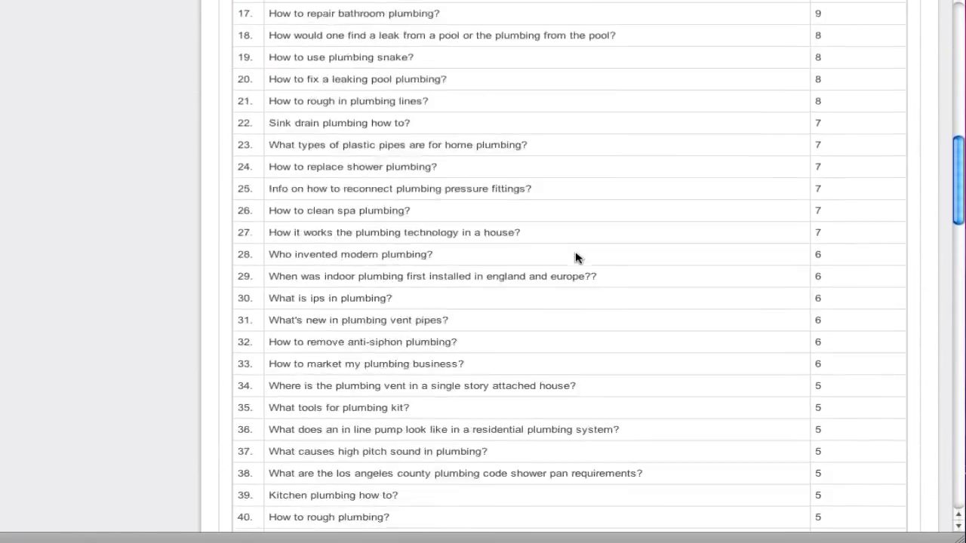
{"action": "scroll", "scroll_direction": "down", "scroll_amount": 3}
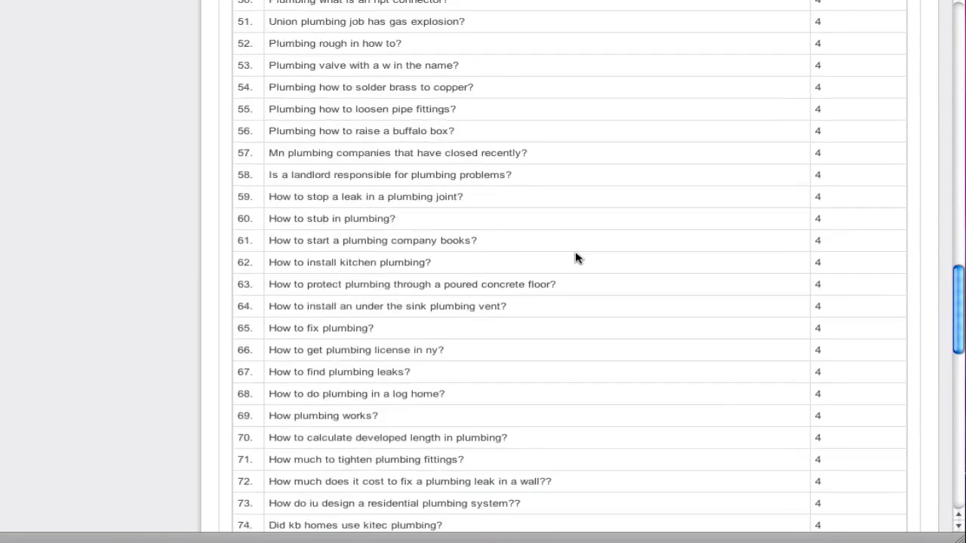
{"action": "scroll", "scroll_direction": "down", "scroll_amount": 3}
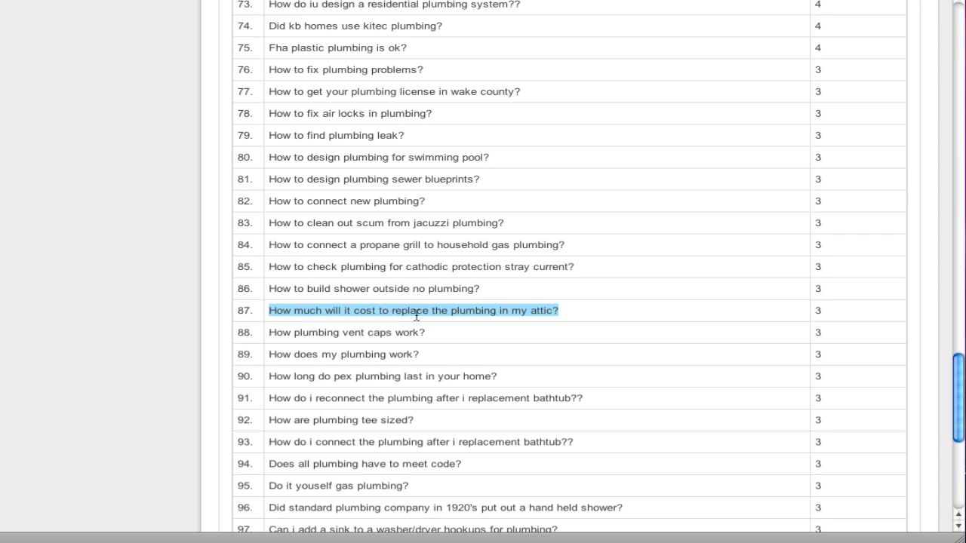
{"action": "scroll", "scroll_direction": "up", "scroll_amount": 3}
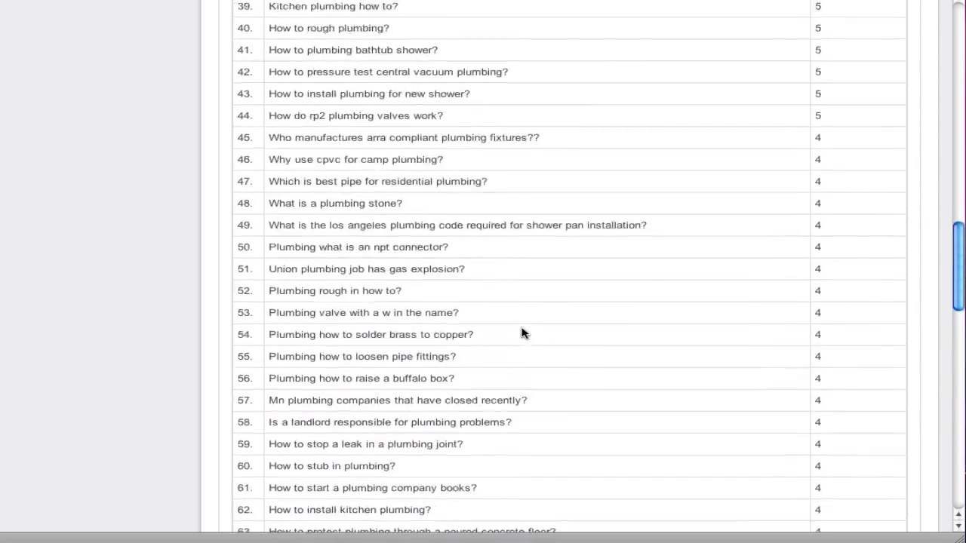
{"action": "scroll", "scroll_direction": "up", "scroll_amount": 3}
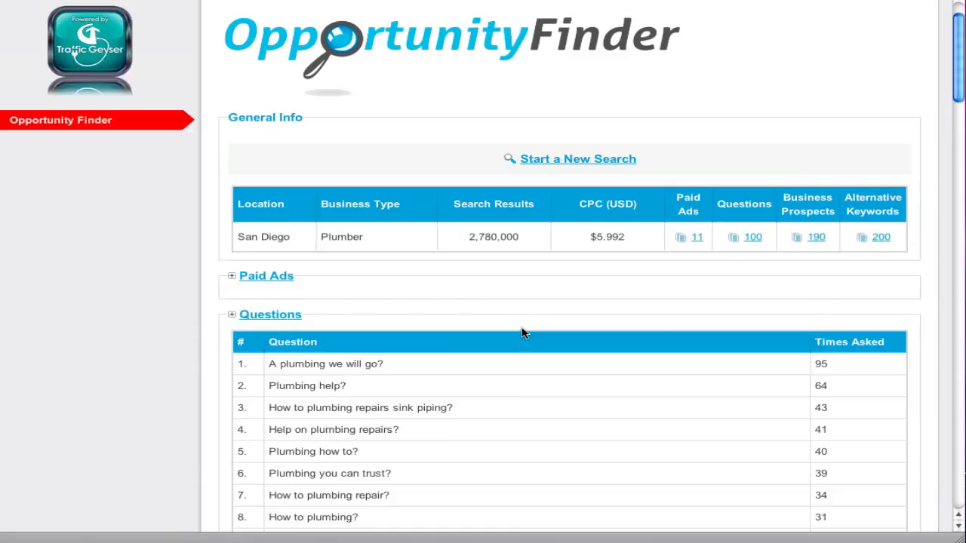
{"action": "left_click", "coordinate": [269, 314]}
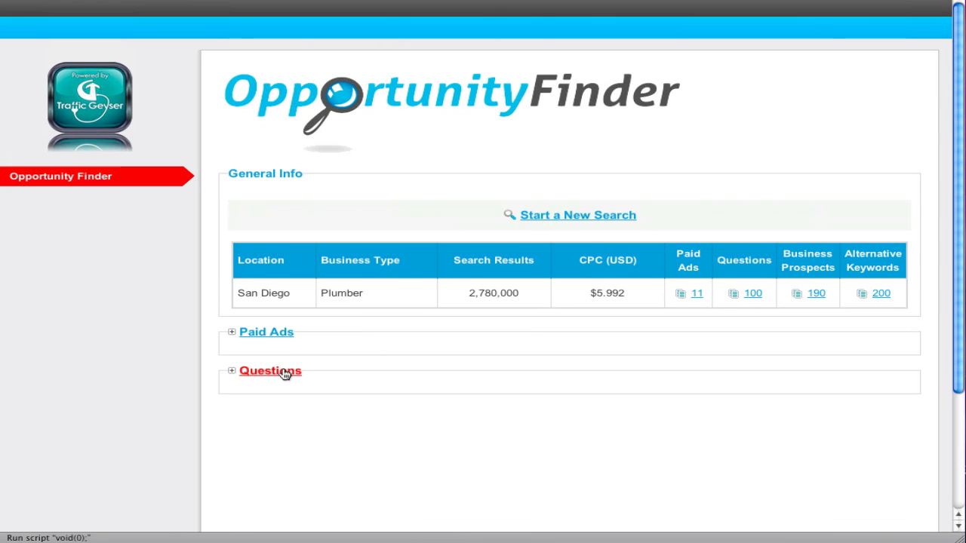
{"action": "mouse_move", "coordinate": [789, 296]}
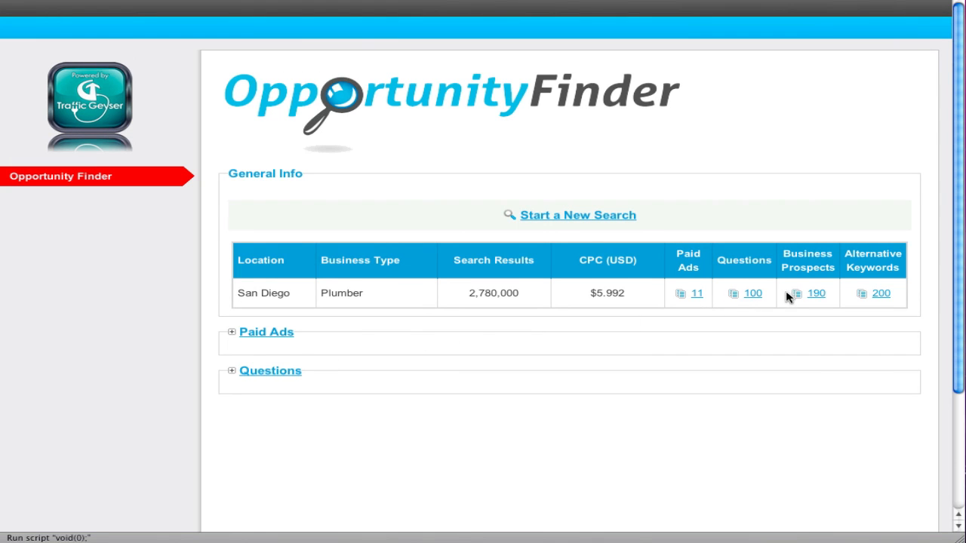
{"action": "mouse_move", "coordinate": [815, 292]}
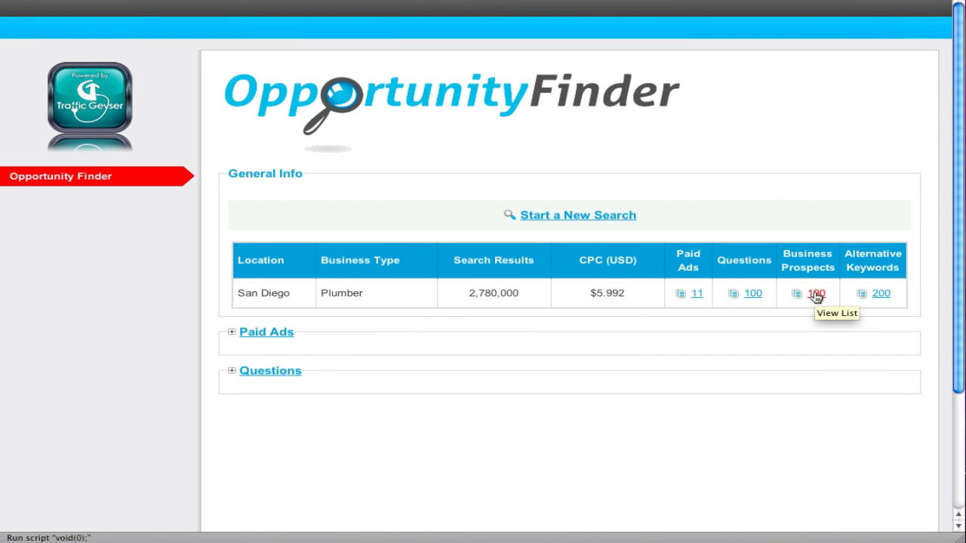
{"action": "left_click", "coordinate": [815, 293]}
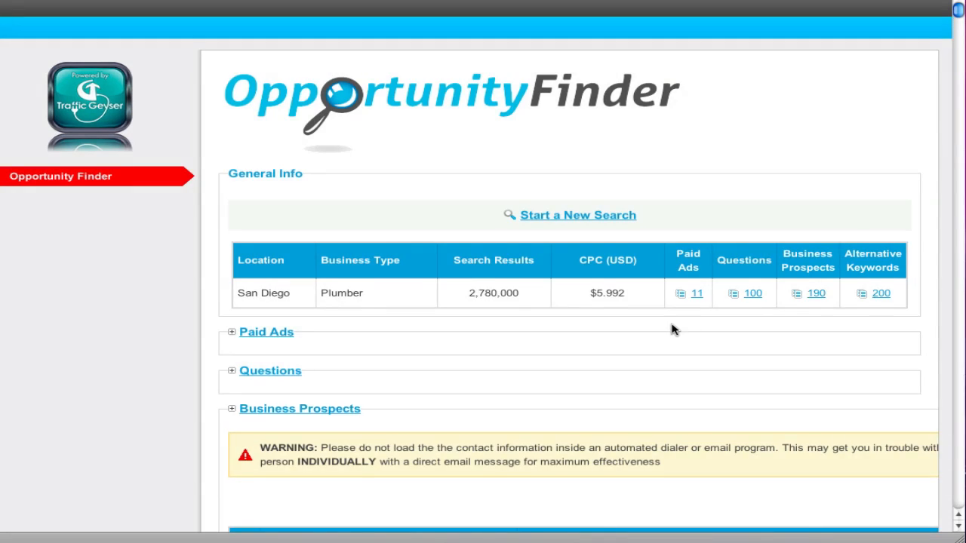
{"action": "scroll", "scroll_direction": "down", "scroll_amount": 3}
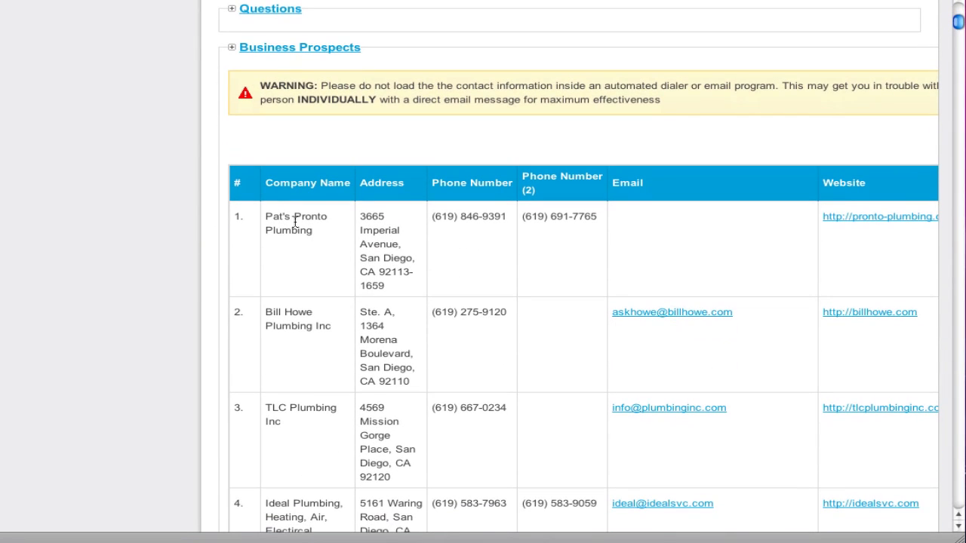
{"action": "mouse_move", "coordinate": [897, 242]}
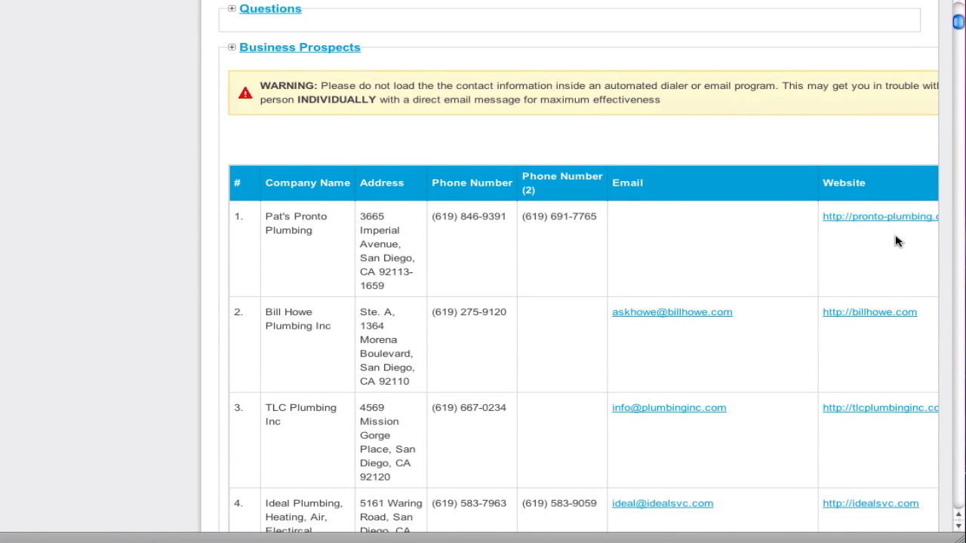
{"action": "scroll", "scroll_direction": "down", "scroll_amount": 3}
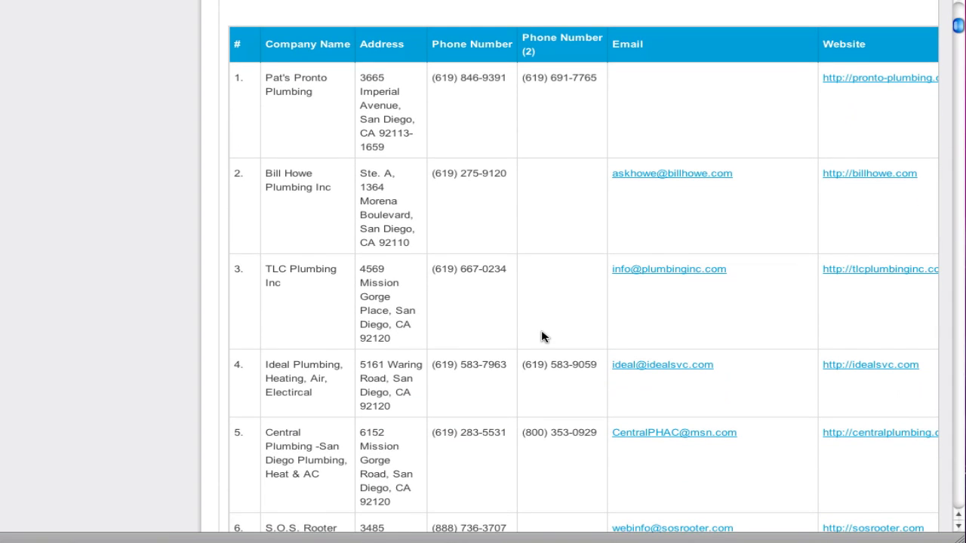
{"action": "mouse_move", "coordinate": [490, 162]}
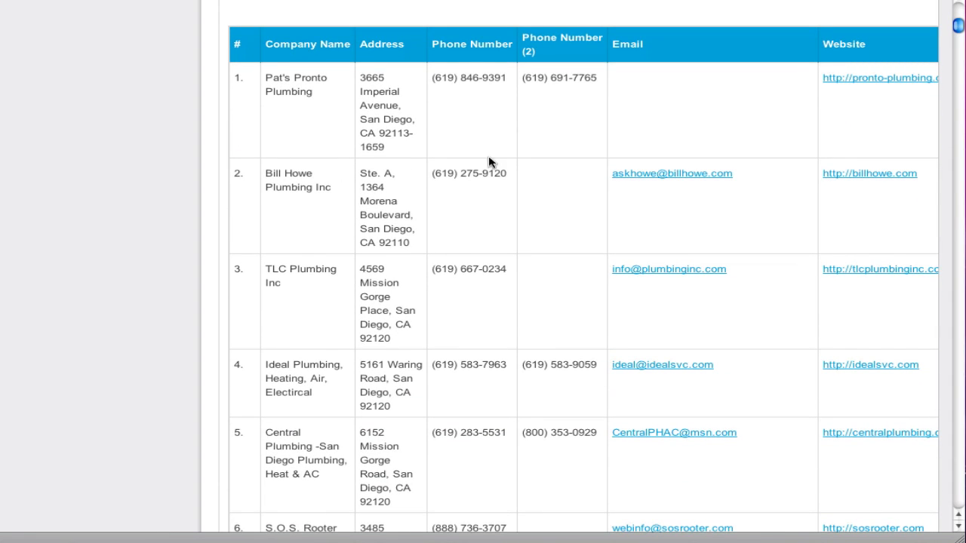
{"action": "mouse_move", "coordinate": [703, 171]}
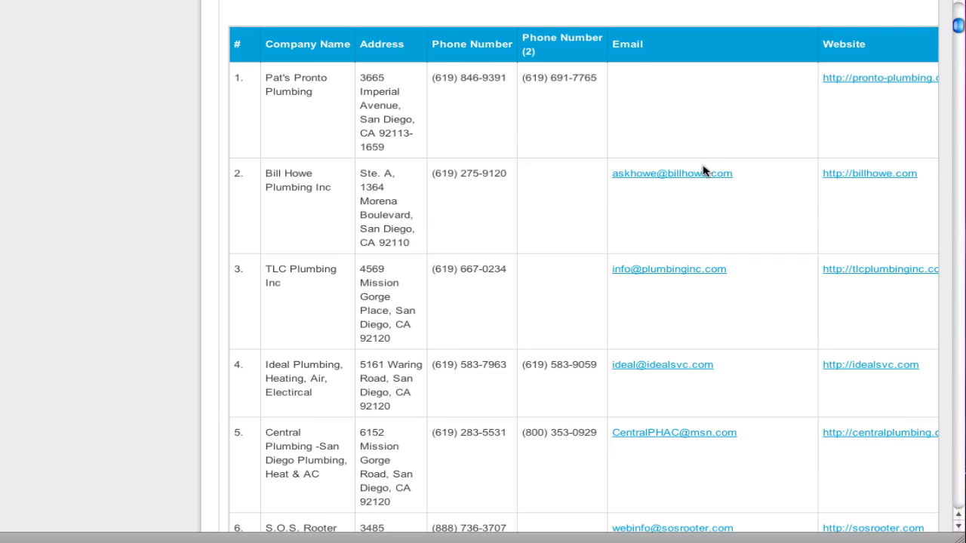
{"action": "scroll", "scroll_direction": "down", "scroll_amount": 3}
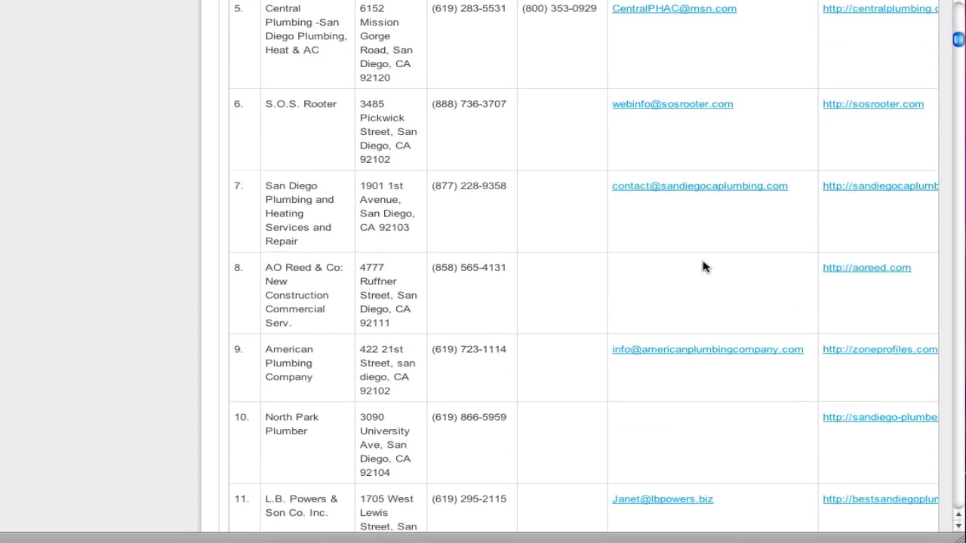
{"action": "scroll", "scroll_direction": "down", "scroll_amount": 3}
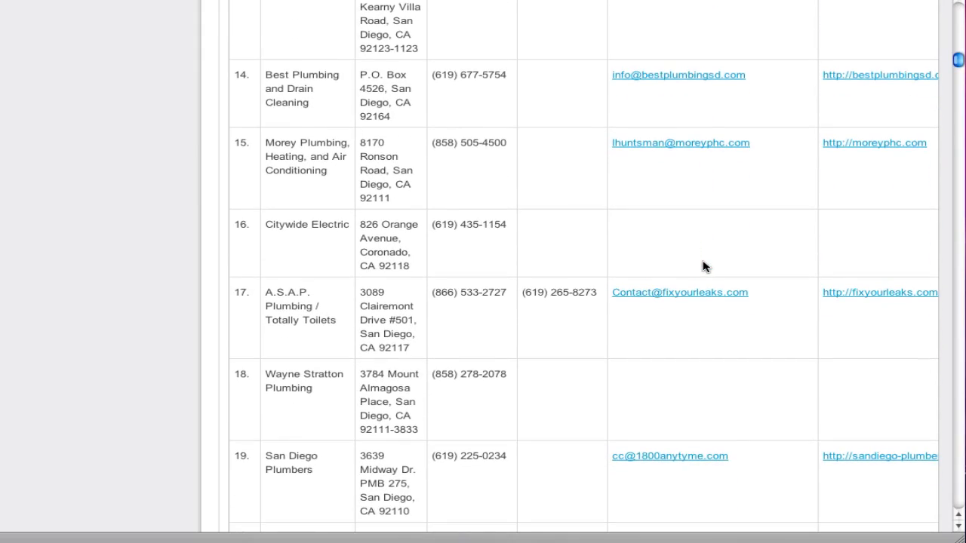
{"action": "scroll", "scroll_direction": "down", "scroll_amount": 3}
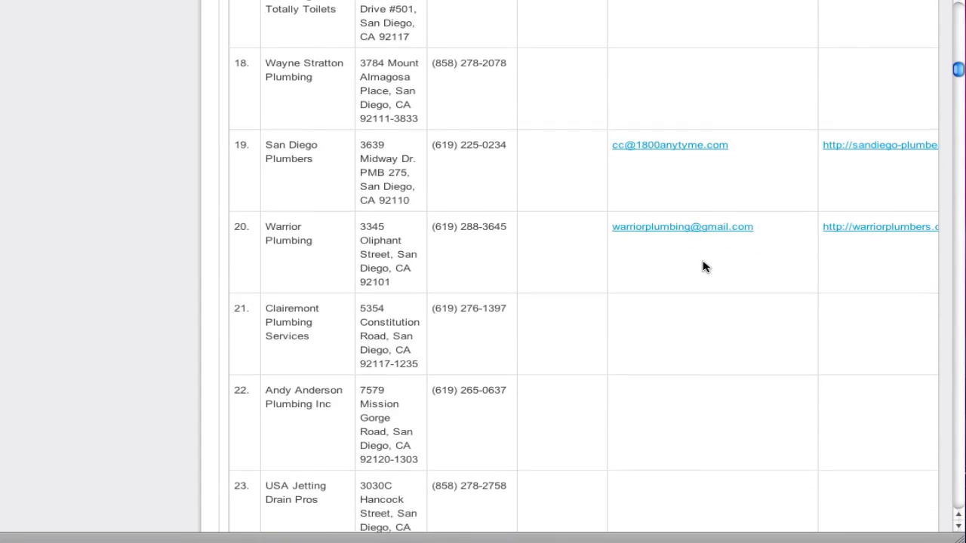
{"action": "scroll", "scroll_direction": "up", "scroll_amount": 3}
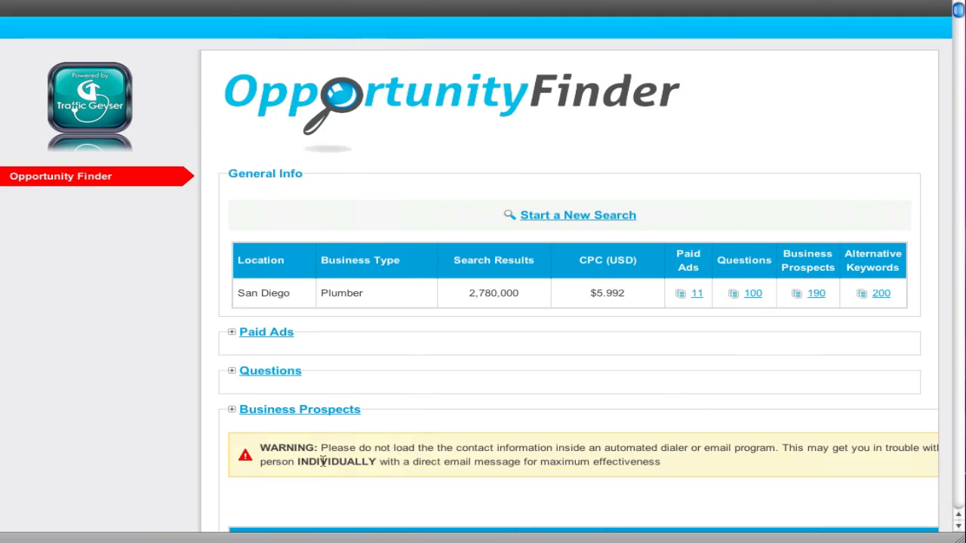
{"action": "scroll", "scroll_direction": "down", "scroll_amount": 3}
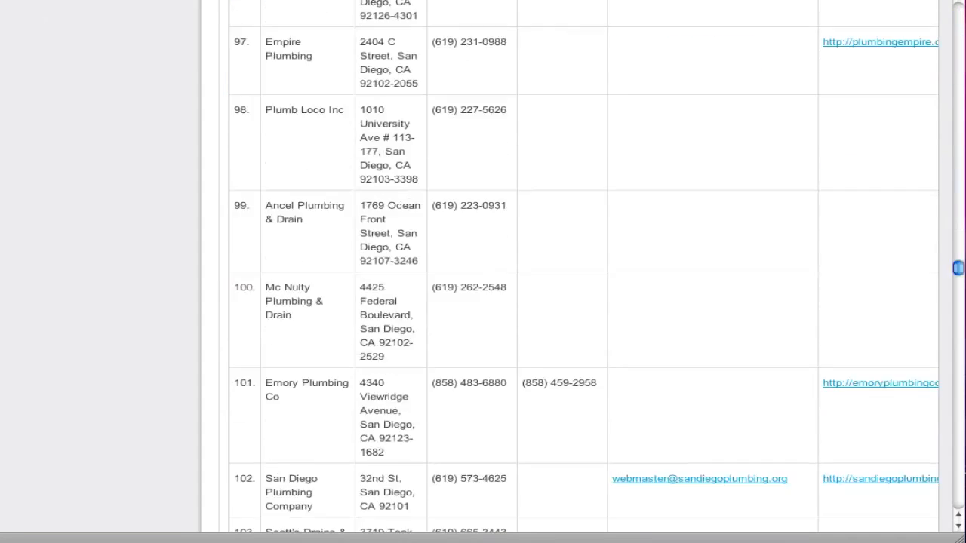
{"action": "scroll", "scroll_direction": "down", "scroll_amount": 3}
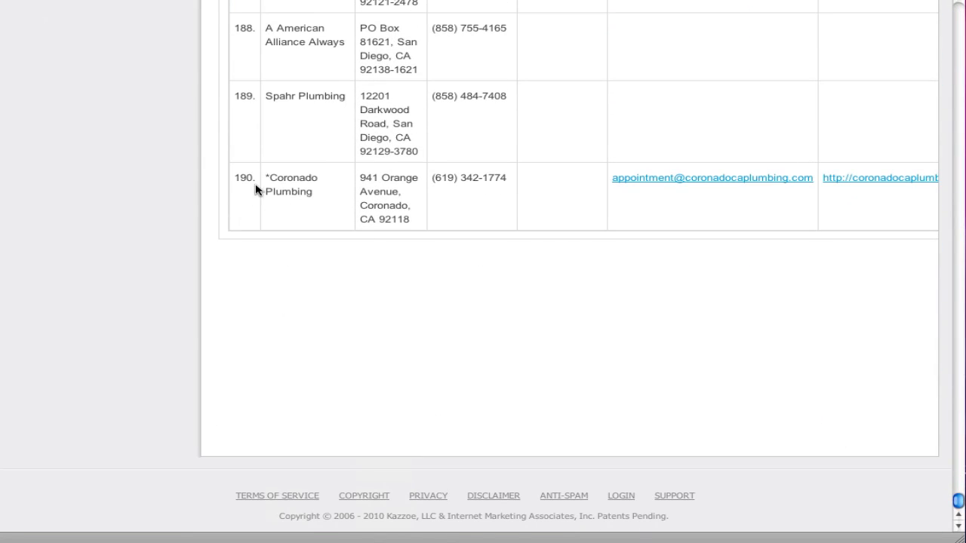
{"action": "mouse_move", "coordinate": [294, 199]}
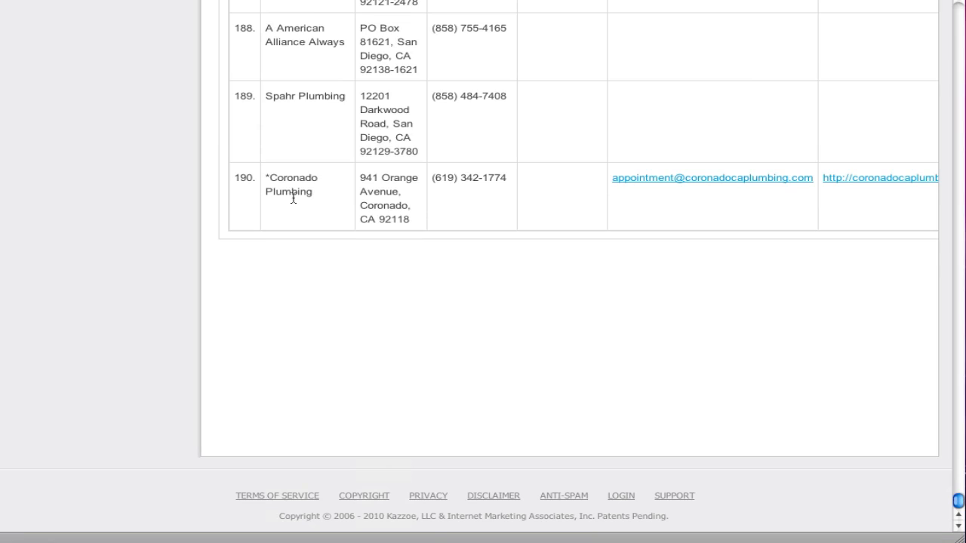
{"action": "mouse_move", "coordinate": [930, 504]}
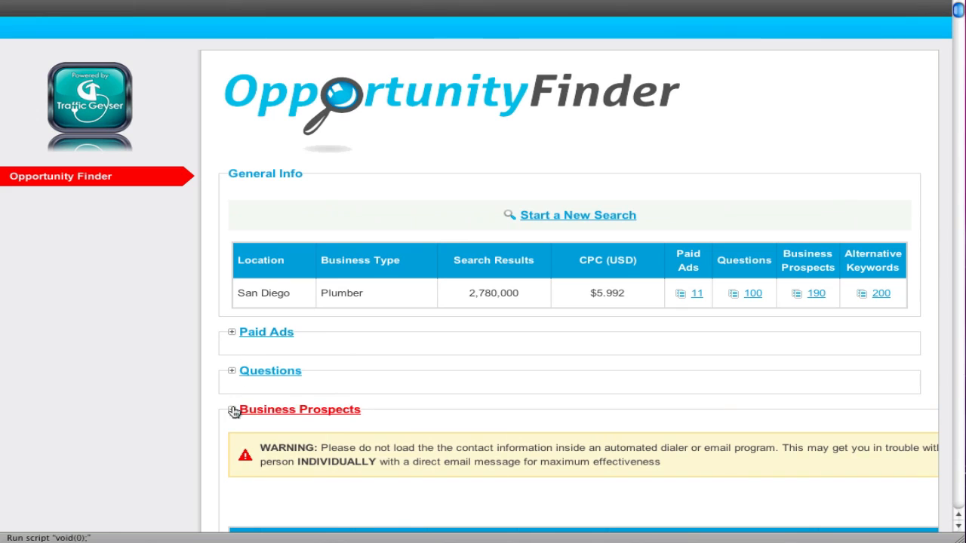
Step: Collapse Business Prospects and expand the 200 alternative keywords, highlighting global volume 170
{"action": "left_click", "coordinate": [232, 410]}
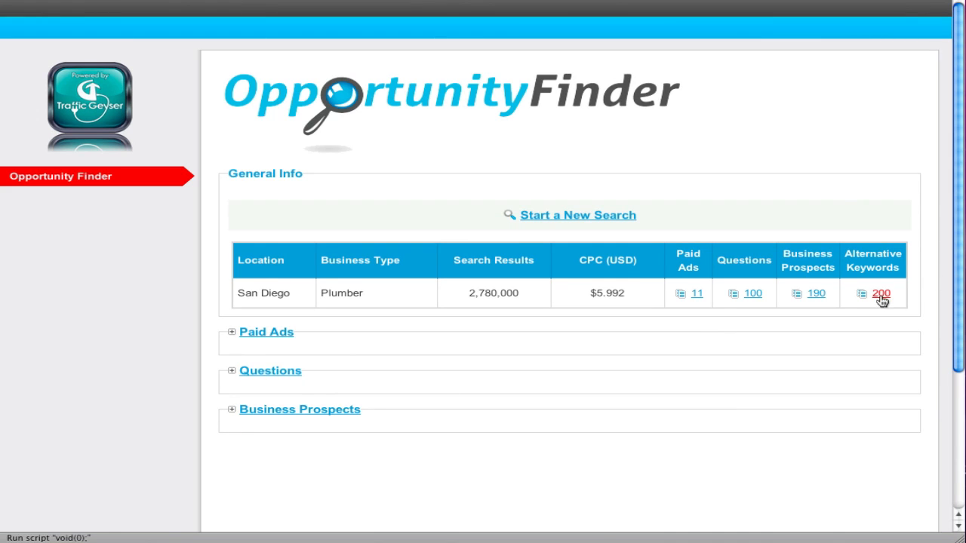
{"action": "left_click", "coordinate": [881, 293]}
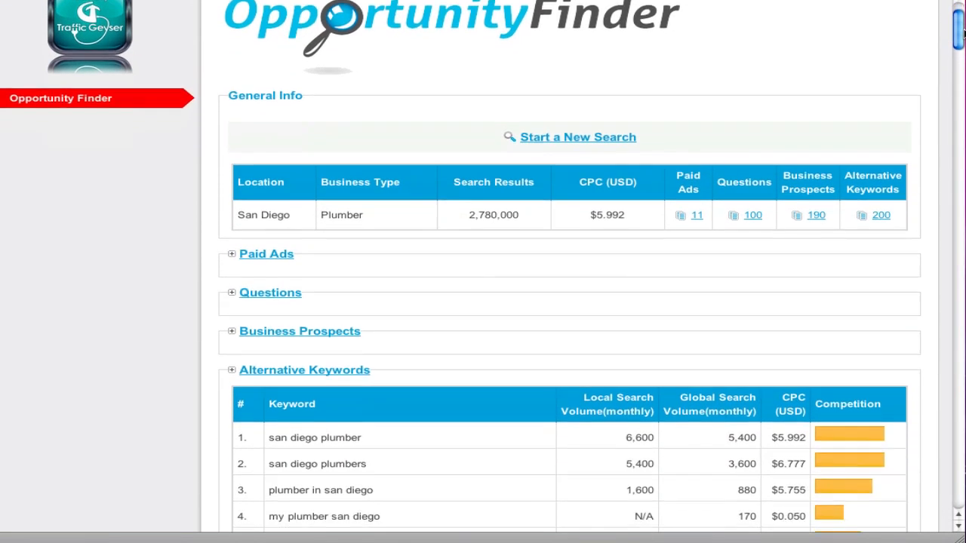
{"action": "scroll", "scroll_direction": "down", "scroll_amount": 3}
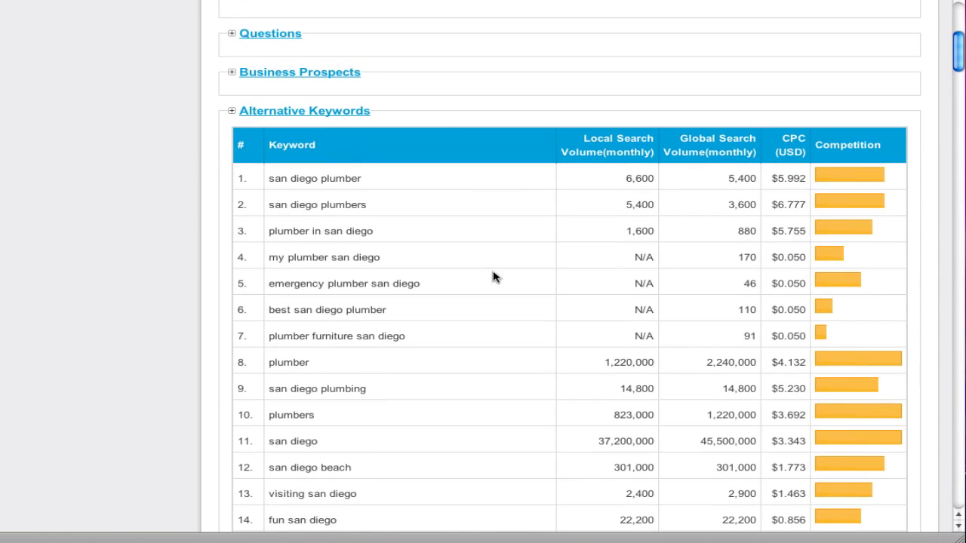
{"action": "mouse_move", "coordinate": [881, 188]}
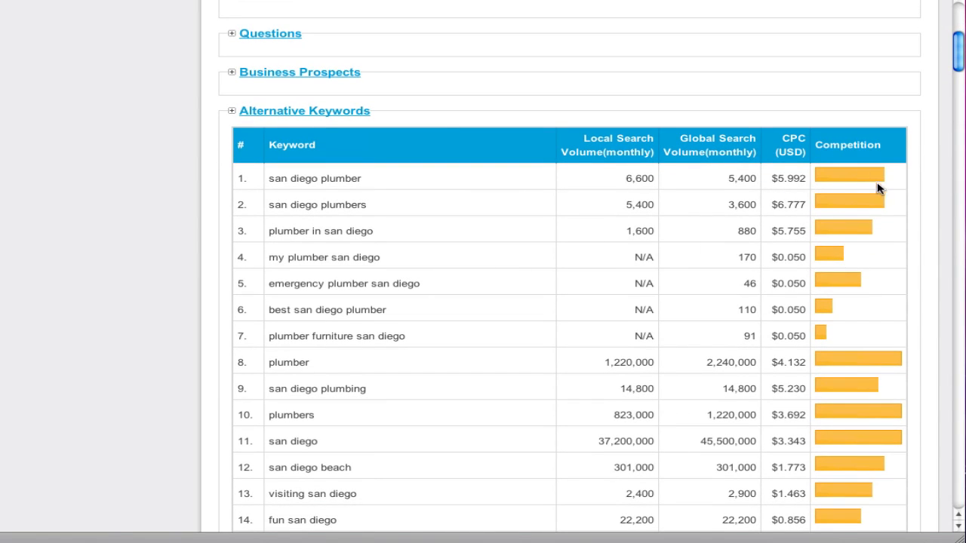
{"action": "mouse_move", "coordinate": [672, 316]}
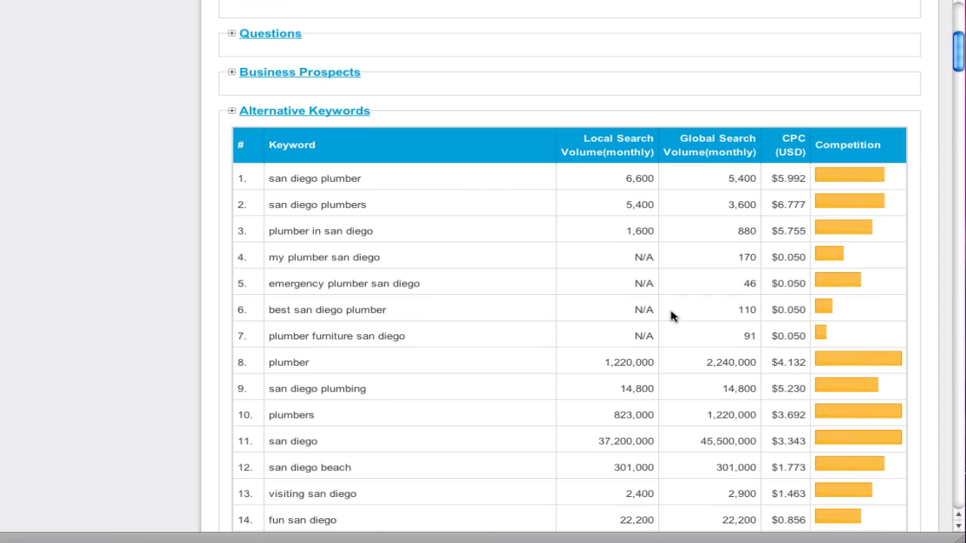
{"action": "mouse_move", "coordinate": [822, 339]}
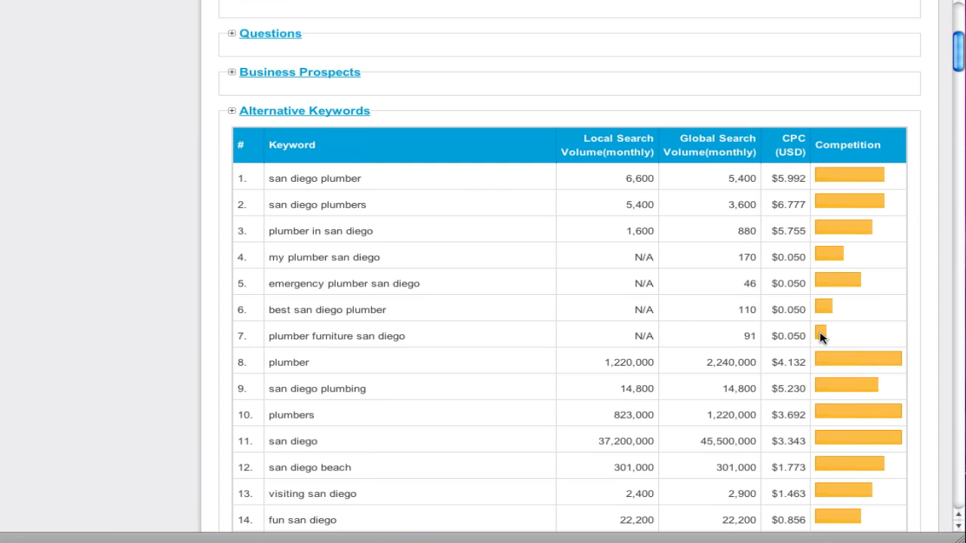
{"action": "mouse_move", "coordinate": [492, 335]}
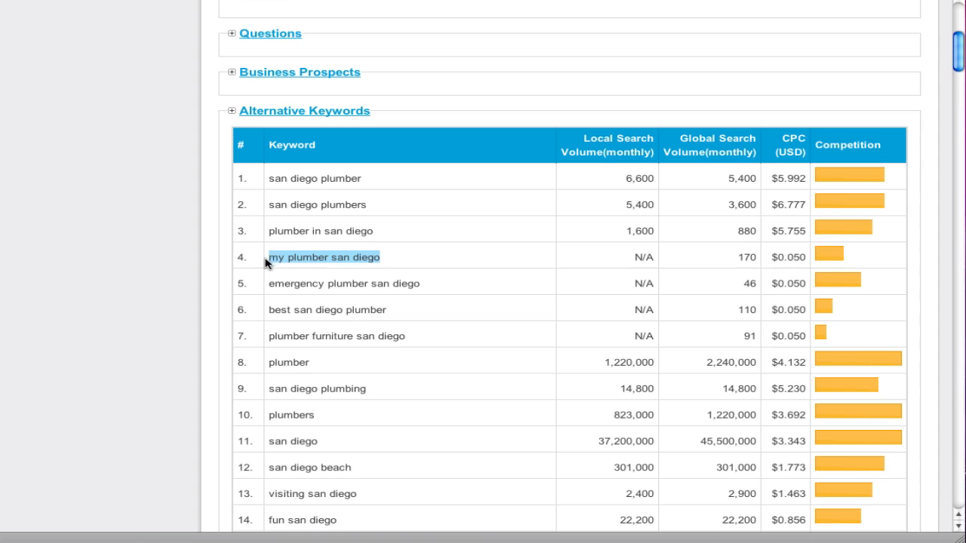
{"action": "mouse_move", "coordinate": [758, 261]}
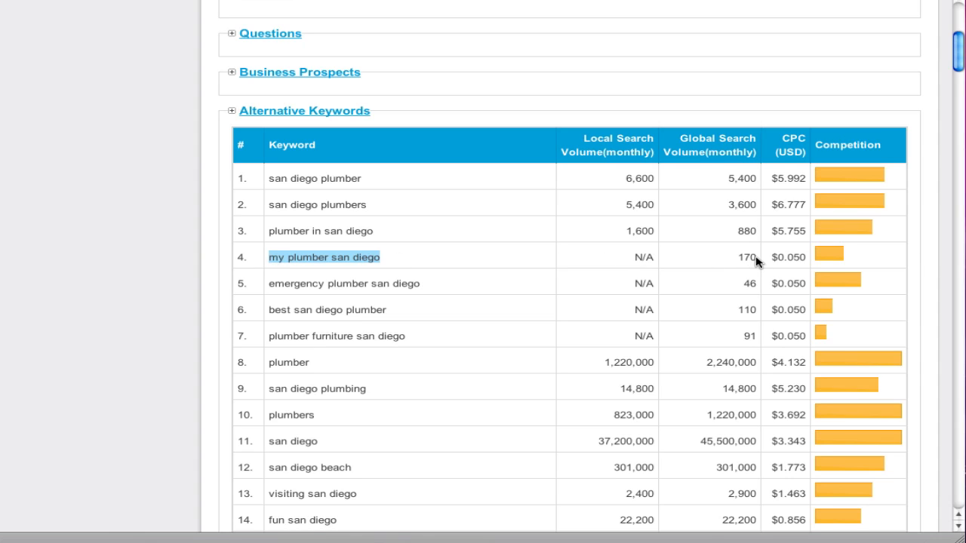
{"action": "double_click", "coordinate": [745, 257]}
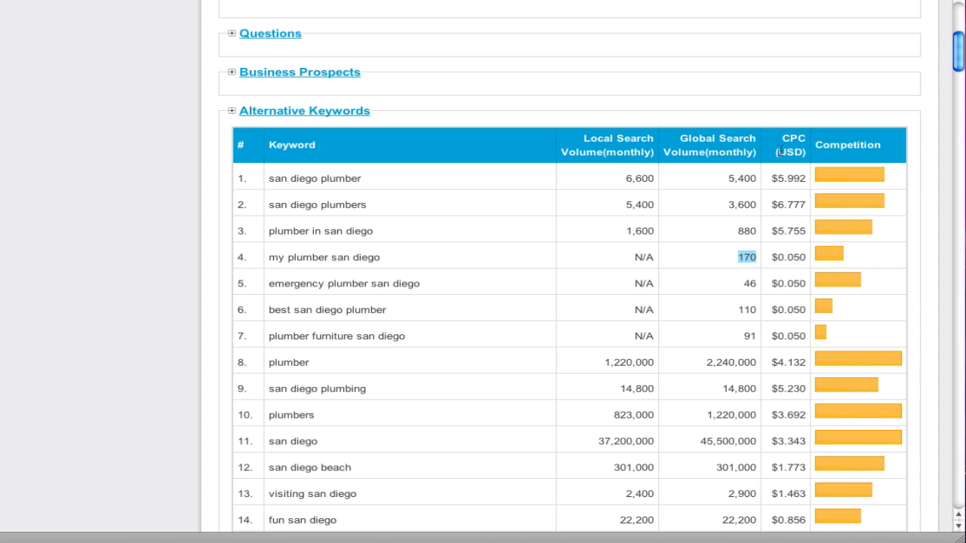
{"action": "mouse_move", "coordinate": [745, 262]}
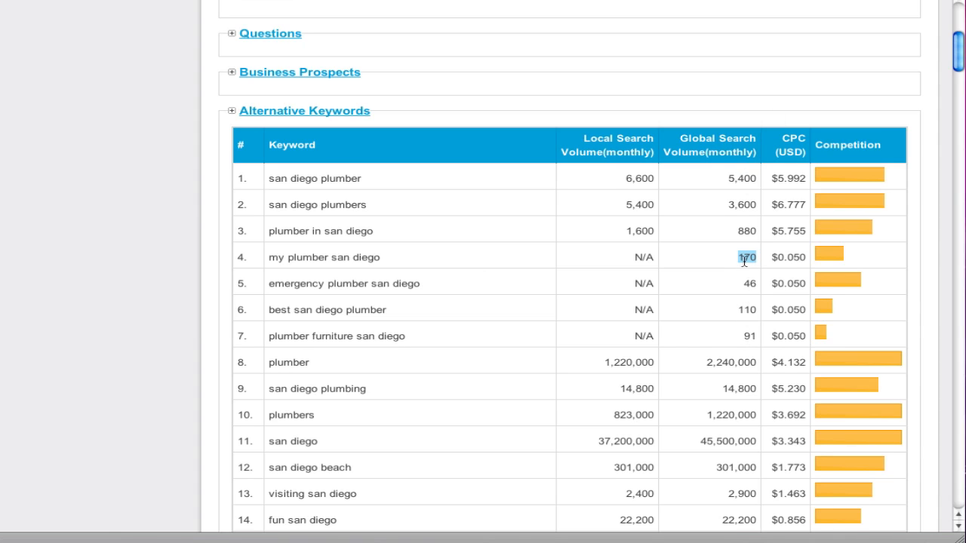
{"action": "mouse_move", "coordinate": [764, 262]}
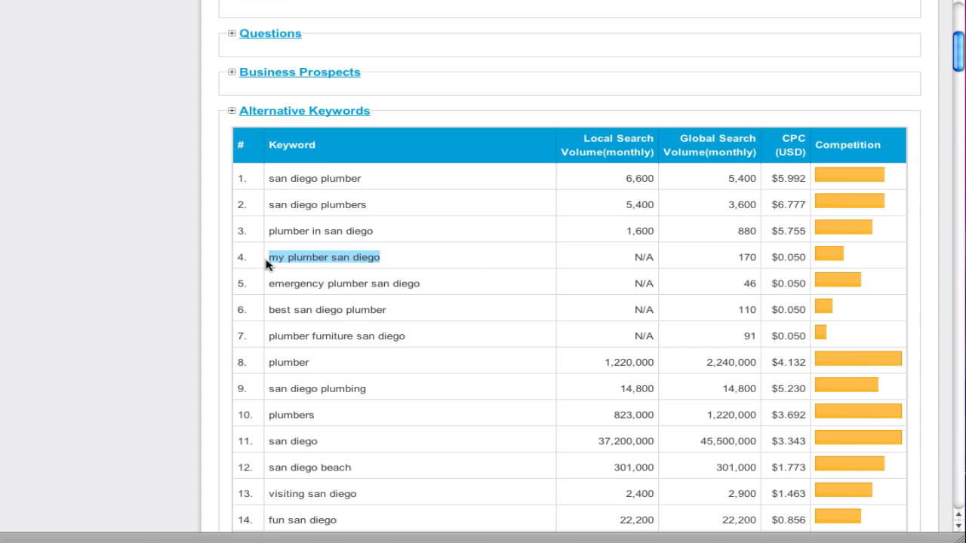
{"action": "mouse_move", "coordinate": [454, 145]}
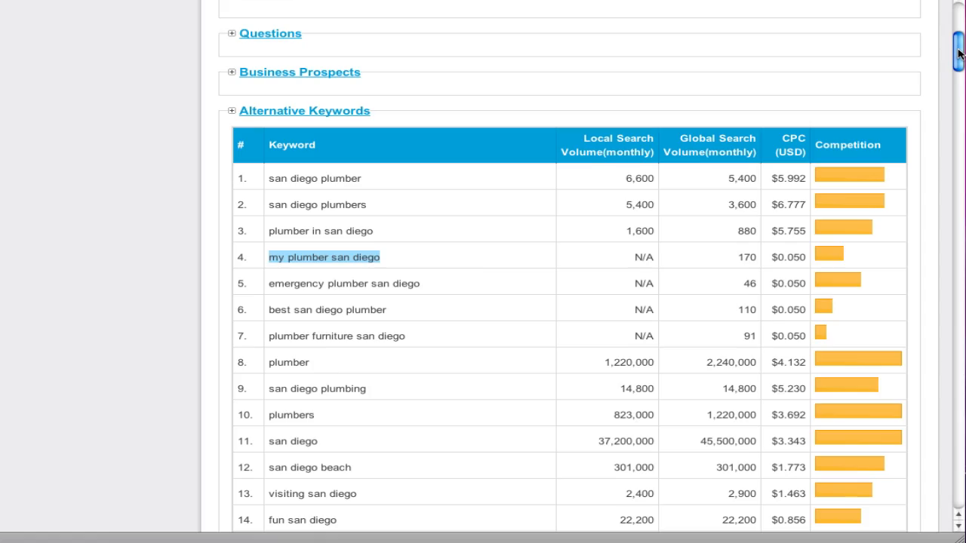
Step: Scroll through the alternative keywords and collapse that section
{"action": "scroll", "scroll_direction": "down", "scroll_amount": 3}
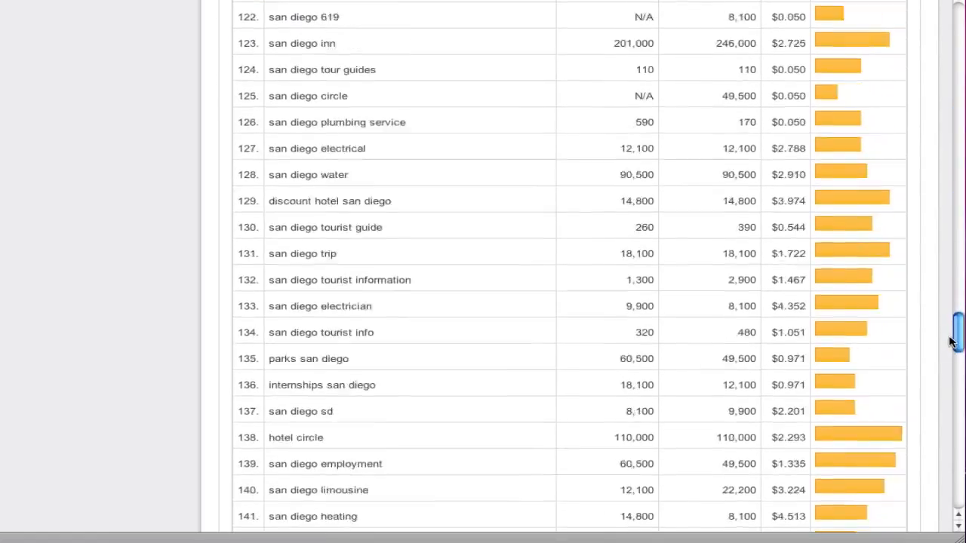
{"action": "scroll", "scroll_direction": "down", "scroll_amount": 3}
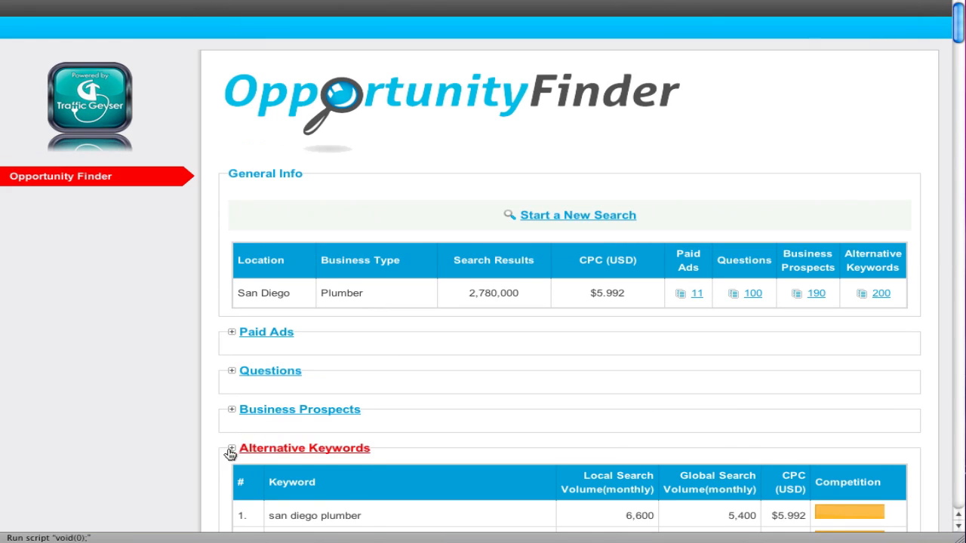
{"action": "left_click", "coordinate": [231, 448]}
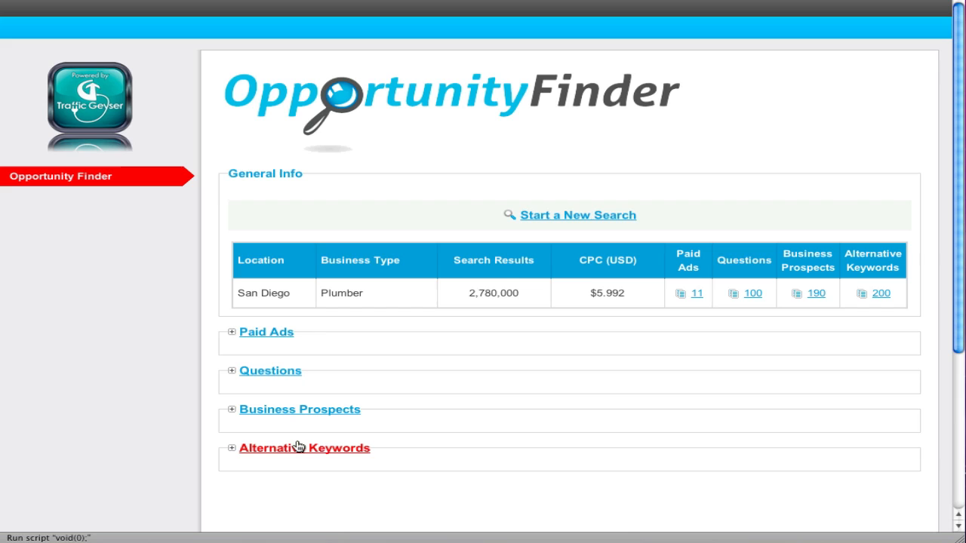
{"action": "mouse_move", "coordinate": [515, 294]}
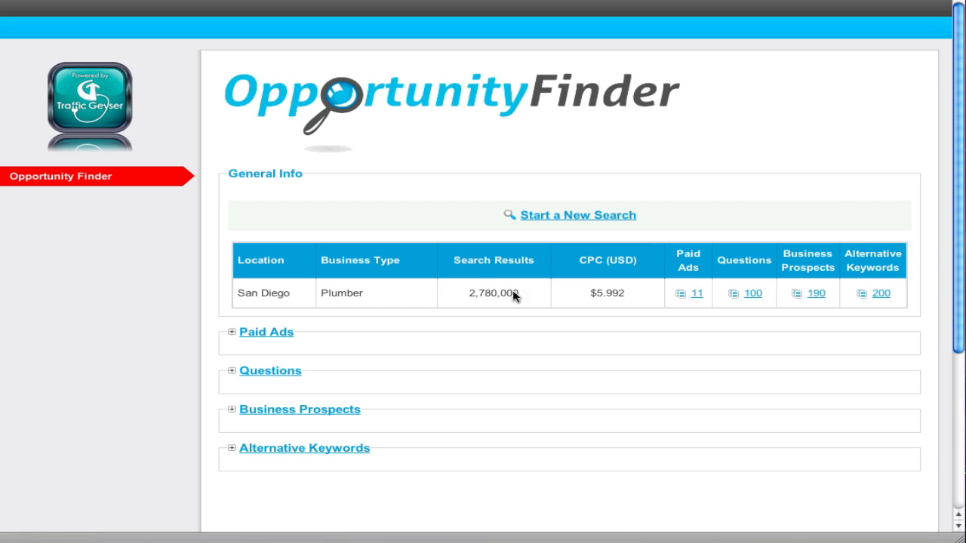
{"action": "mouse_move", "coordinate": [589, 316]}
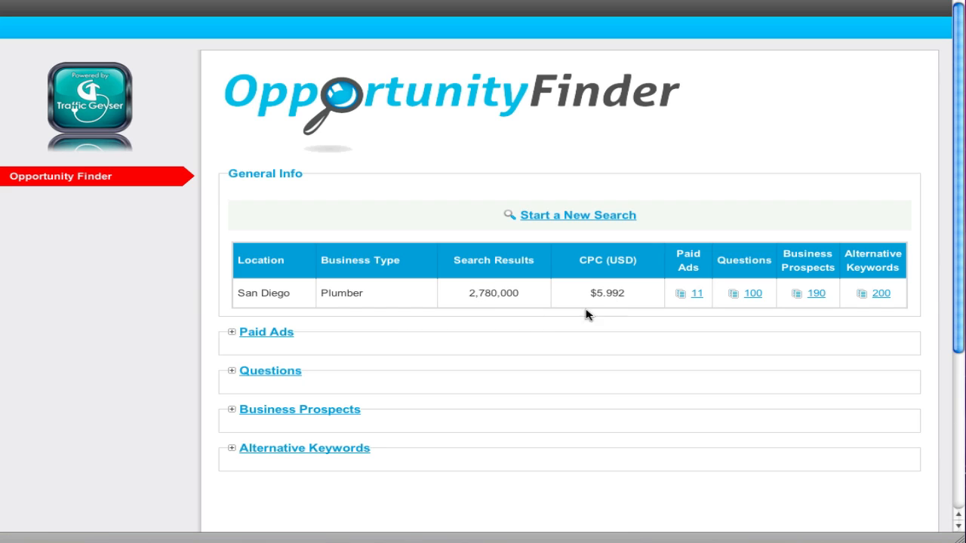